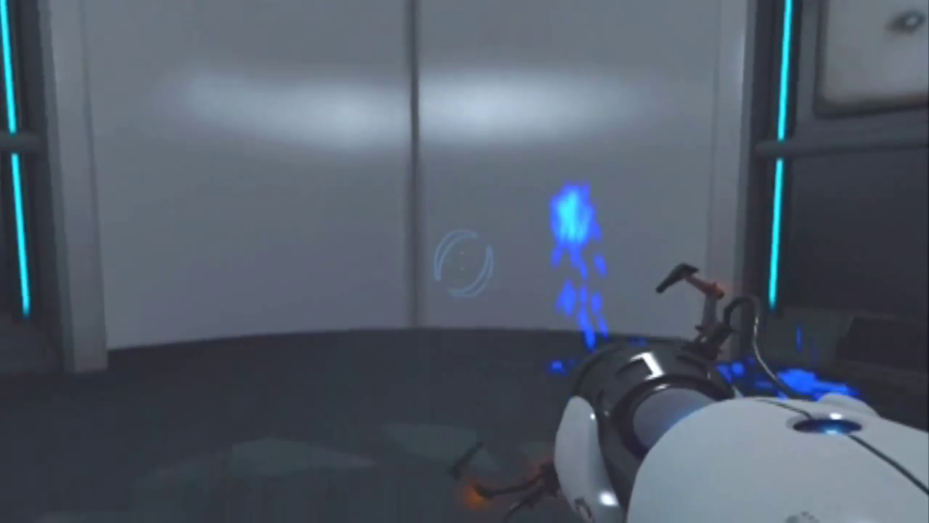
Step: Fire a portal beside the Aperture elevator and ride it down to the next chamber
{"action": "left_click", "coordinate": [465, 261]}
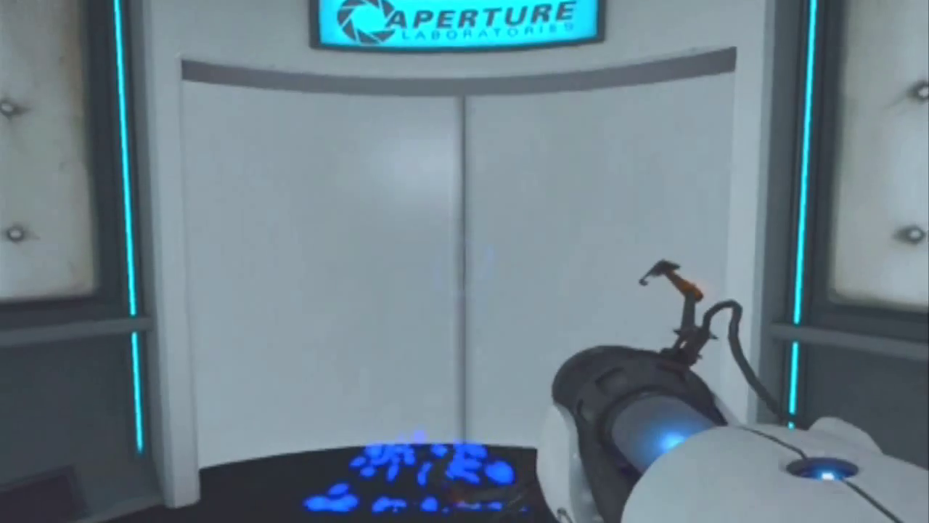
{"action": "mouse_move", "coordinate": [465, 261]}
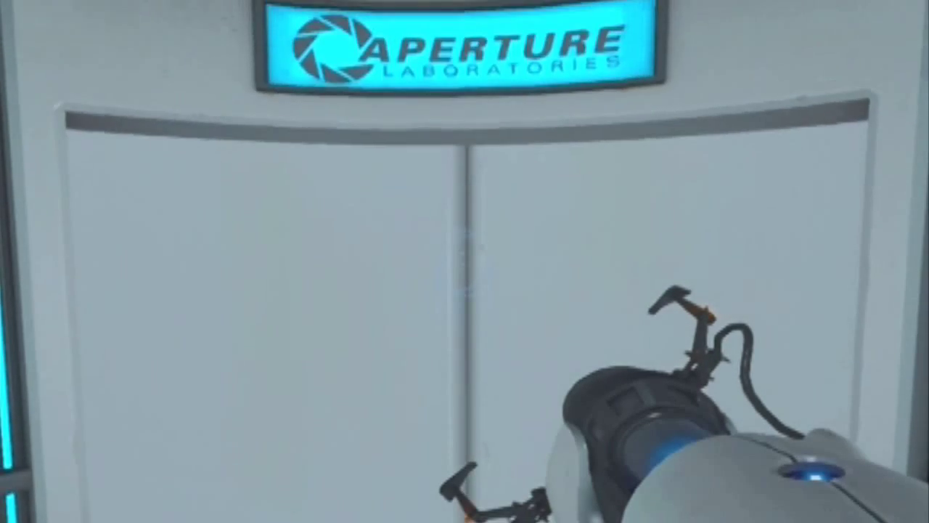
{"action": "mouse_move", "coordinate": [465, 261]}
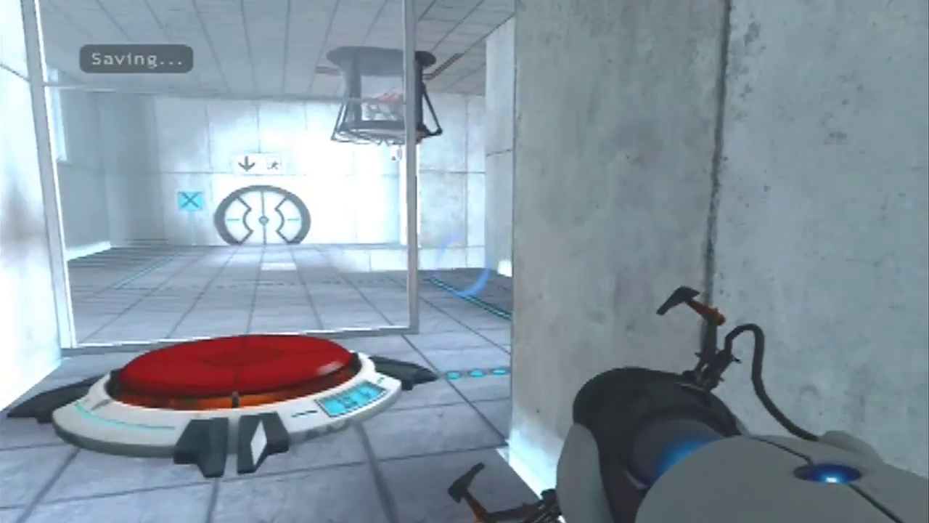
{"action": "mouse_move", "coordinate": [465, 261]}
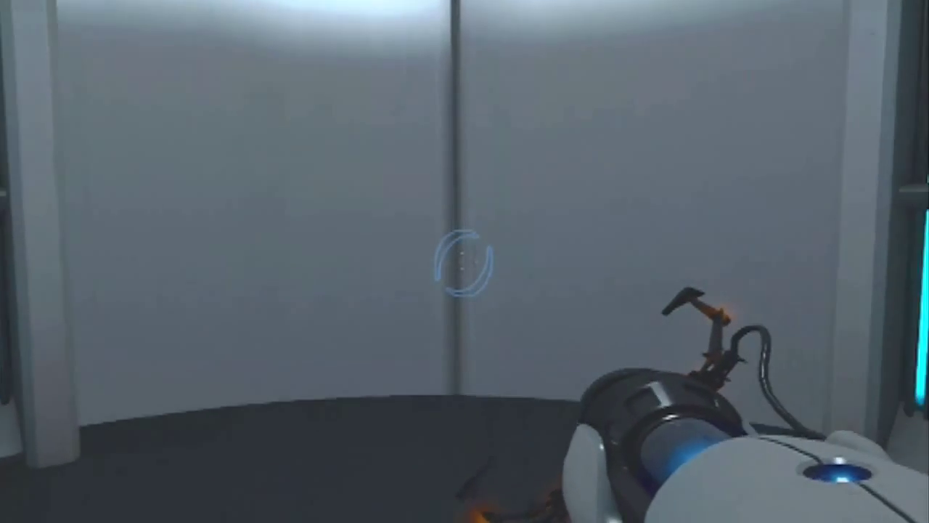
{"action": "mouse_move", "coordinate": [465, 261]}
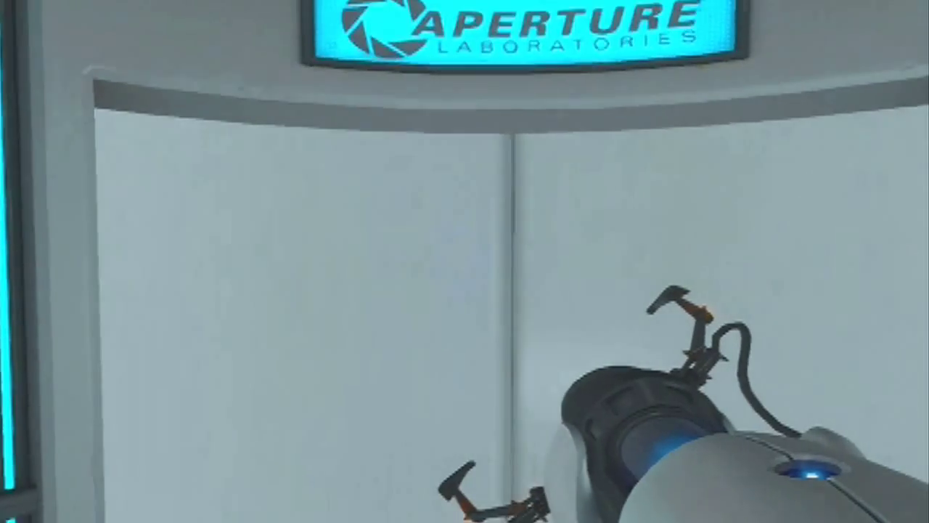
{"action": "mouse_move", "coordinate": [465, 261]}
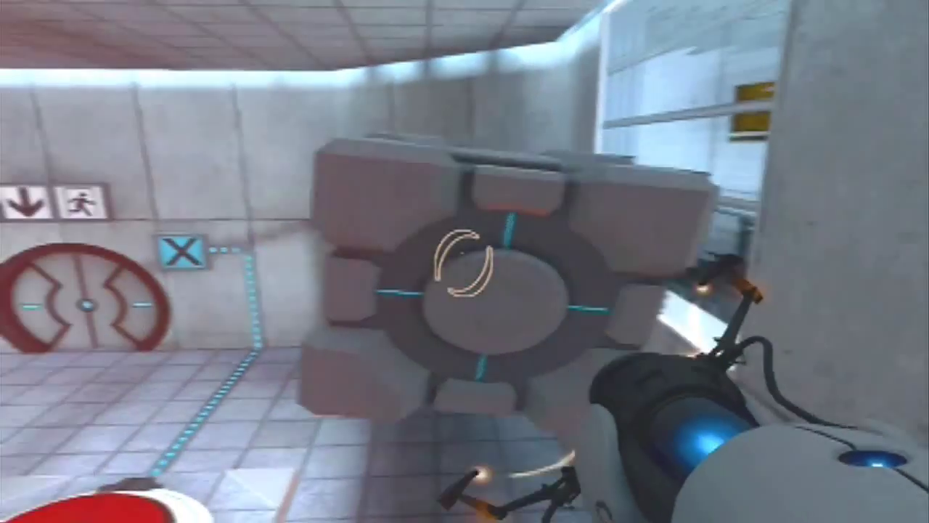
{"action": "mouse_move", "coordinate": [465, 261]}
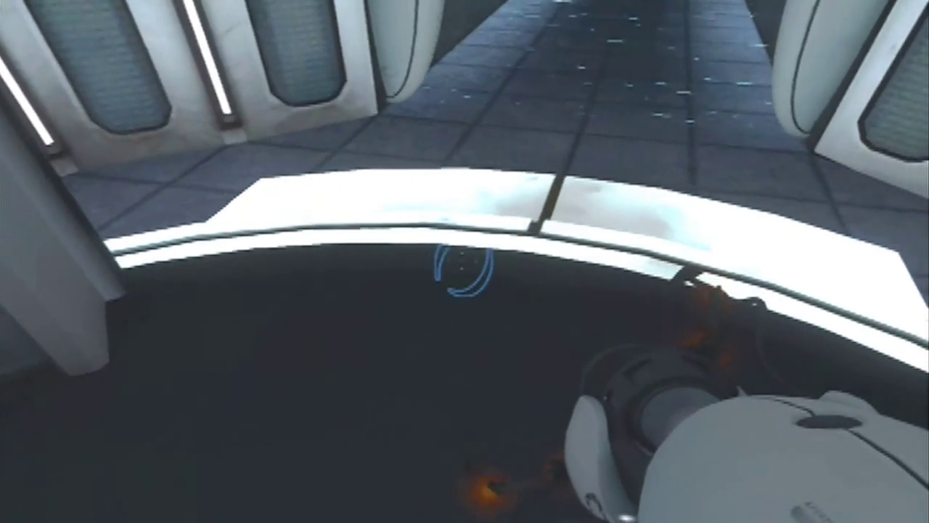
{"action": "mouse_move", "coordinate": [464, 261]}
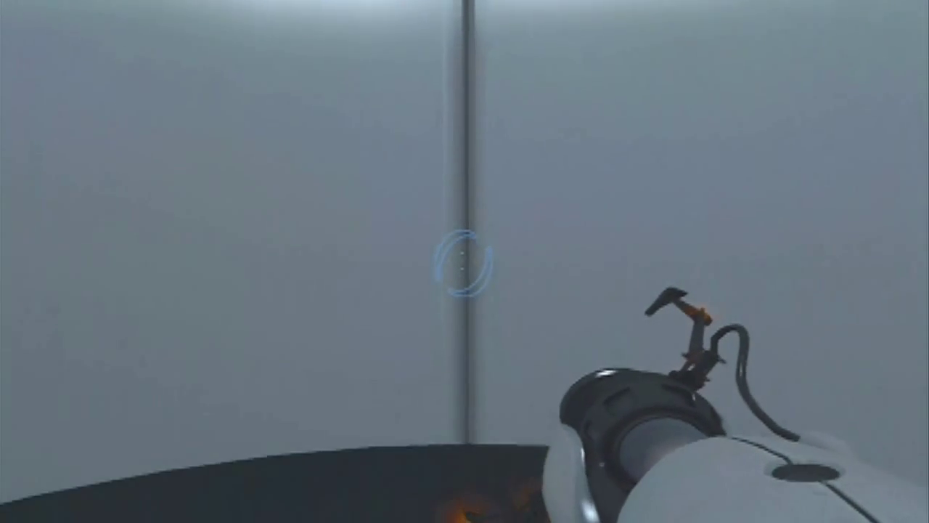
Step: Fire a blue portal near the elevator doors after clearing the dark pit
{"action": "left_click", "coordinate": [464, 261]}
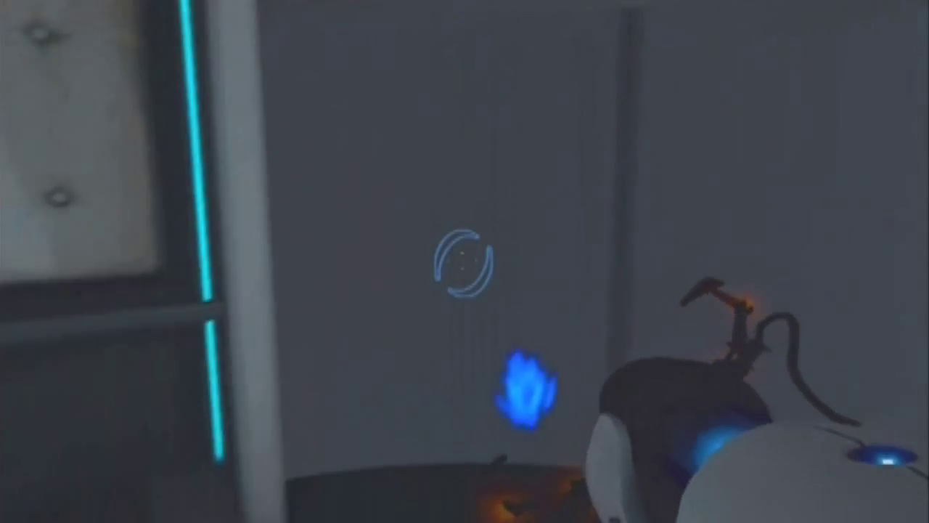
{"action": "mouse_move", "coordinate": [464, 261]}
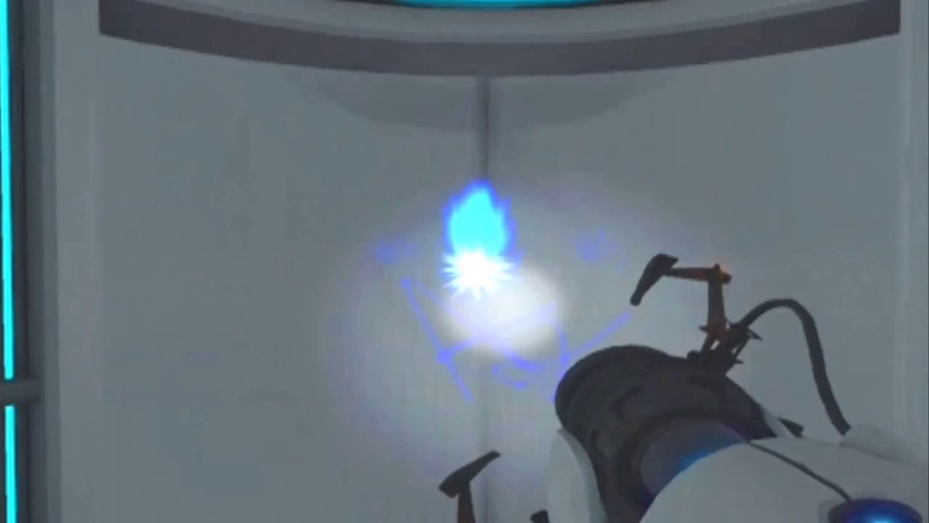
Step: Place both portals on the white panel wall and walk through into the concrete chamber
{"action": "left_click", "coordinate": [464, 261]}
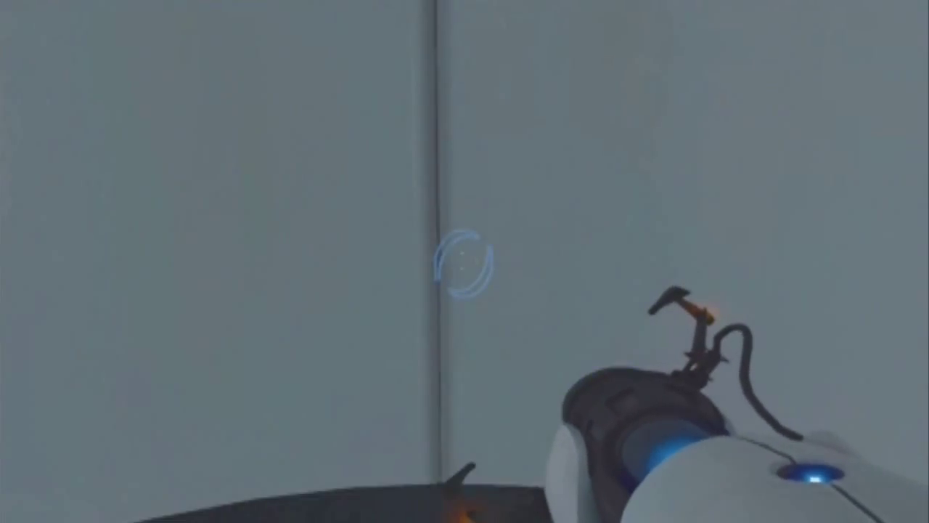
{"action": "left_click", "coordinate": [465, 262]}
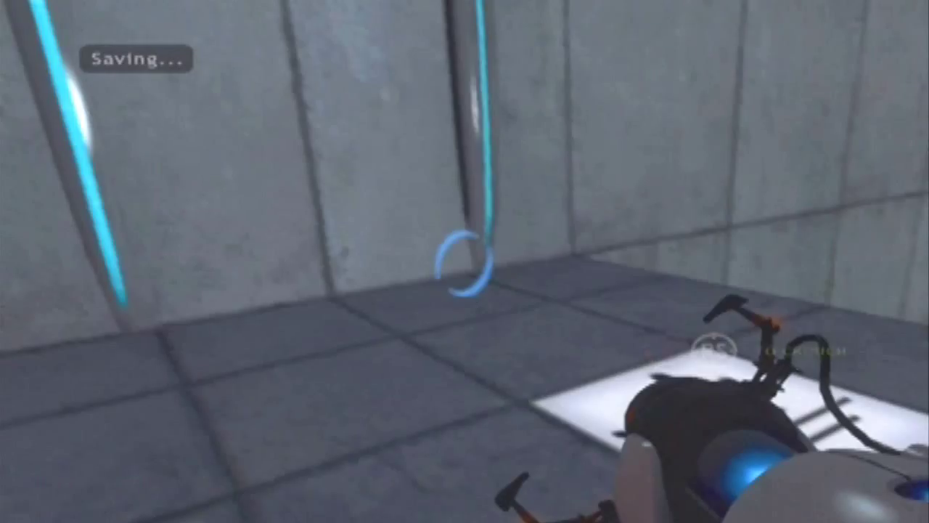
{"action": "mouse_move", "coordinate": [465, 261]}
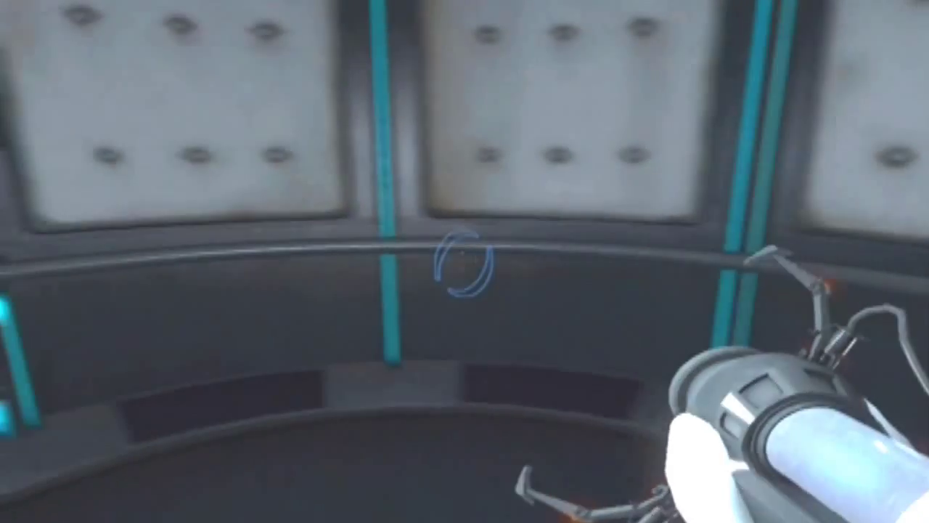
{"action": "mouse_move", "coordinate": [465, 261]}
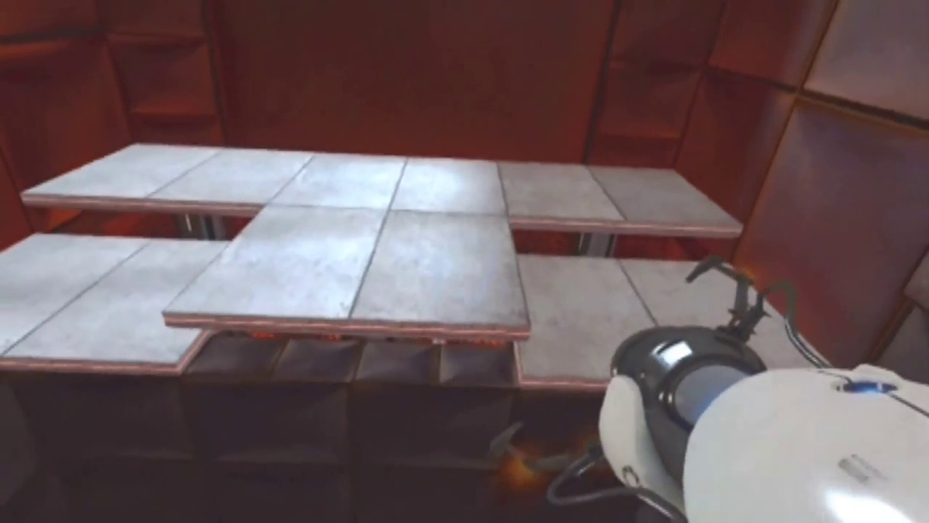
{"action": "mouse_move", "coordinate": [465, 261]}
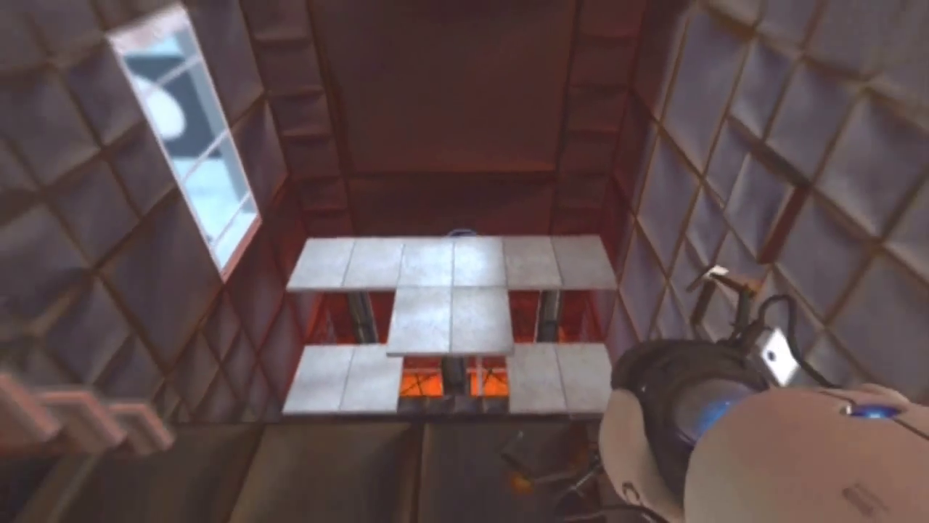
{"action": "mouse_move", "coordinate": [465, 261]}
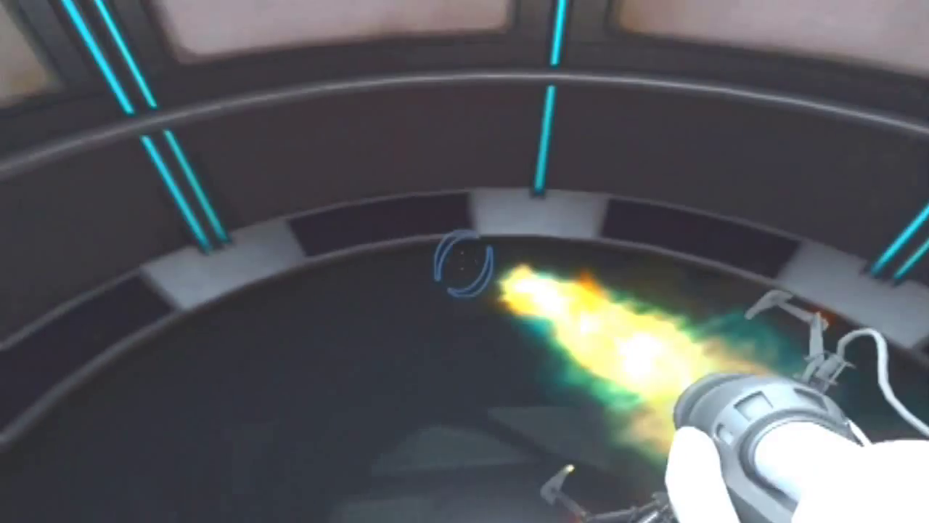
{"action": "mouse_move", "coordinate": [464, 261]}
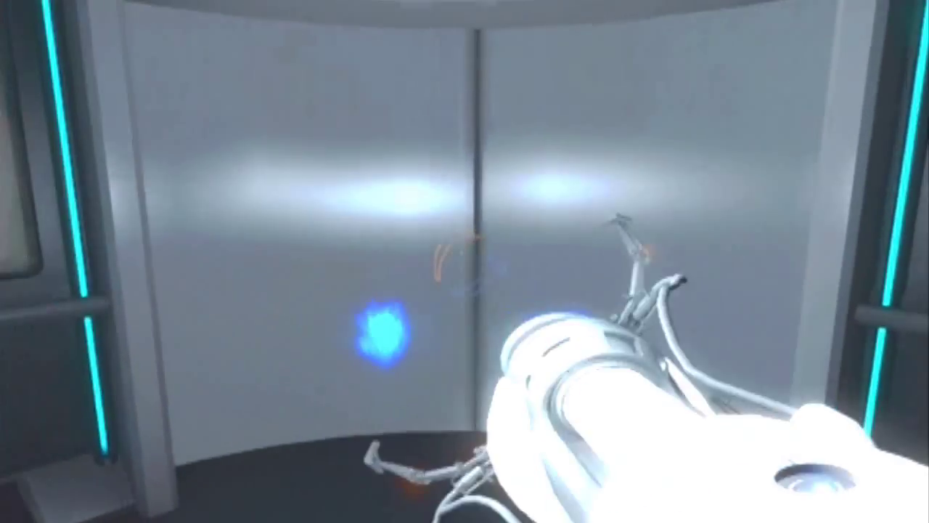
{"action": "mouse_move", "coordinate": [464, 261]}
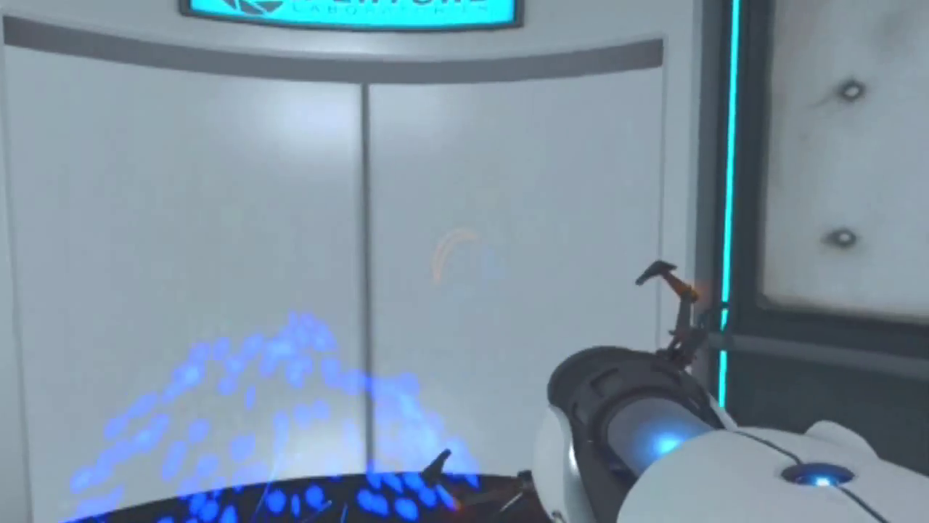
{"action": "mouse_move", "coordinate": [464, 262]}
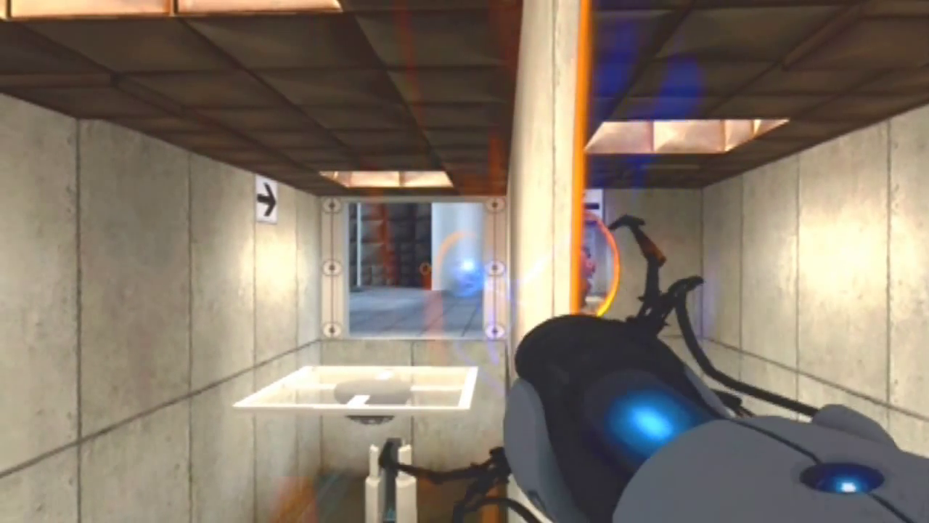
{"action": "mouse_move", "coordinate": [465, 261]}
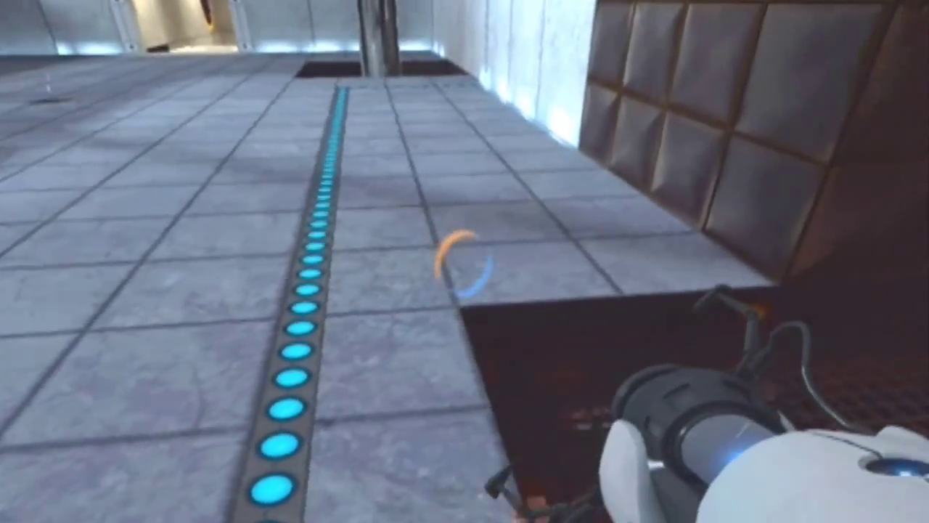